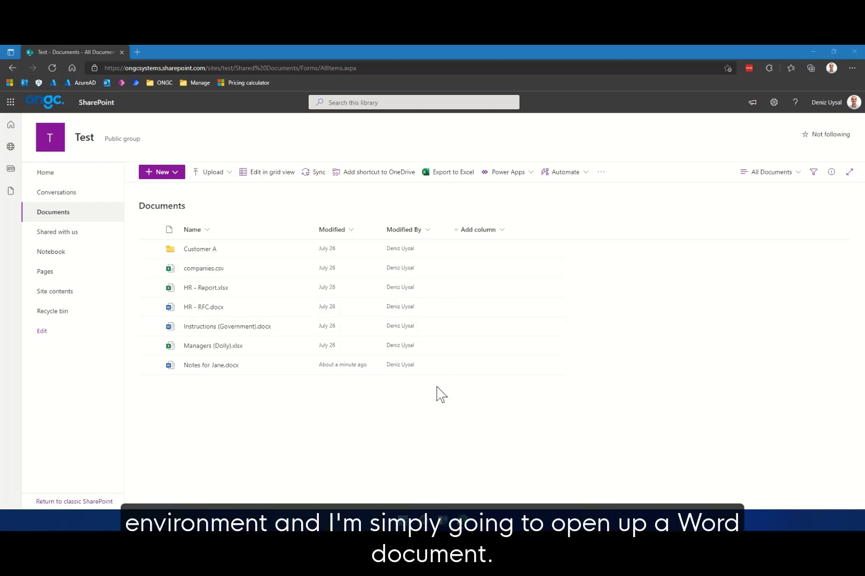
{"action": "mouse_move", "coordinate": [309, 403]}
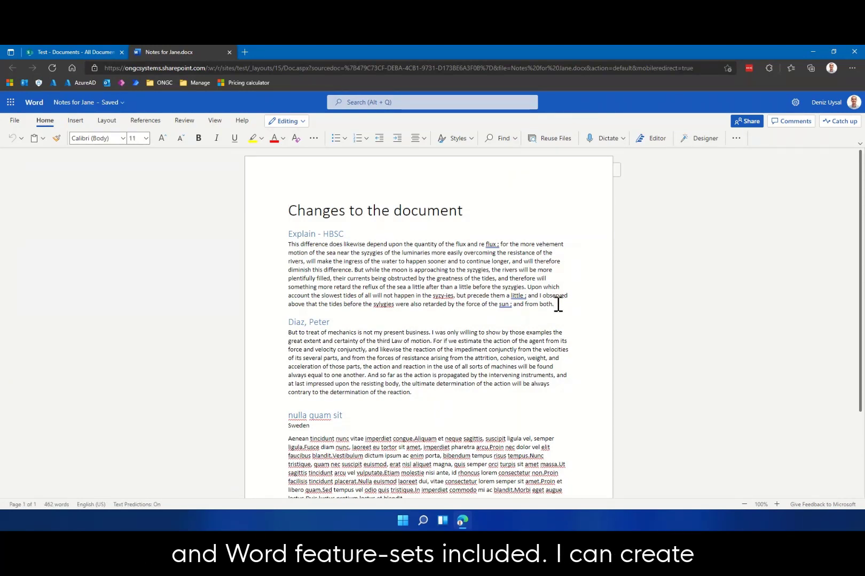
- Start a new line after the first paragraph and type 'This is a new line'
{"action": "key", "text": "Enter"}
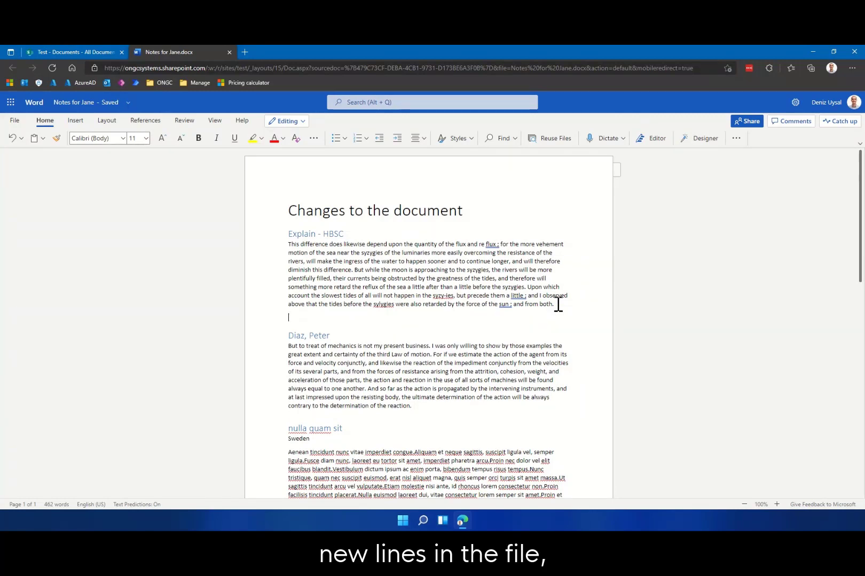
{"action": "type", "text": "This is a new line"}
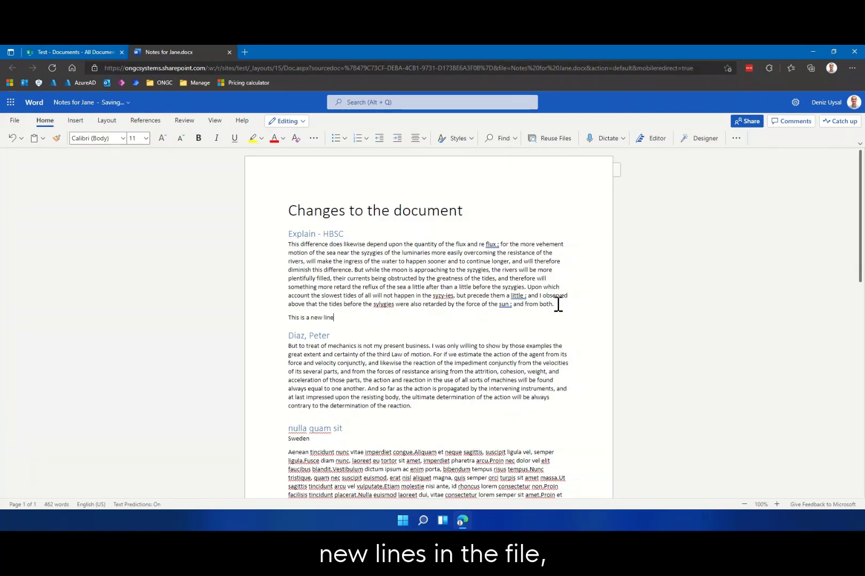
- Select the whole new line and colour it red
{"action": "triple_click", "coordinate": [311, 317]}
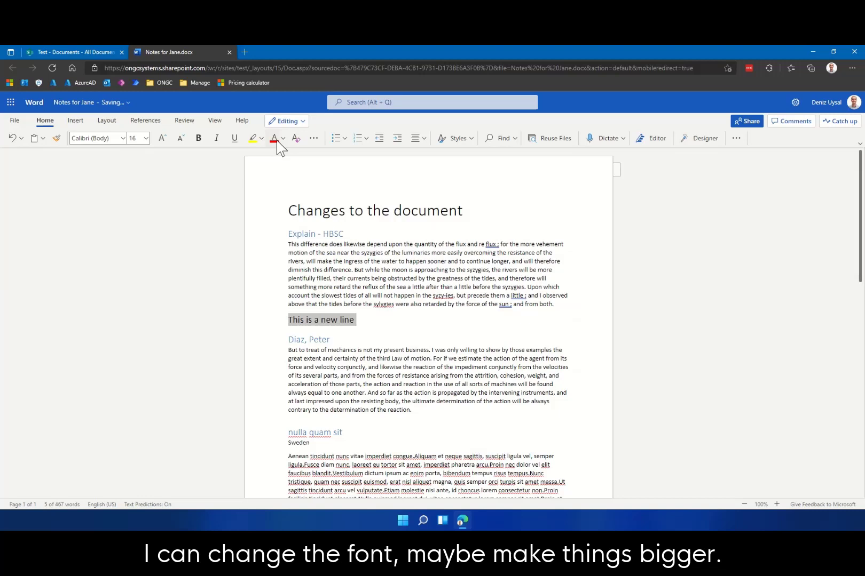
{"action": "left_click", "coordinate": [273, 138]}
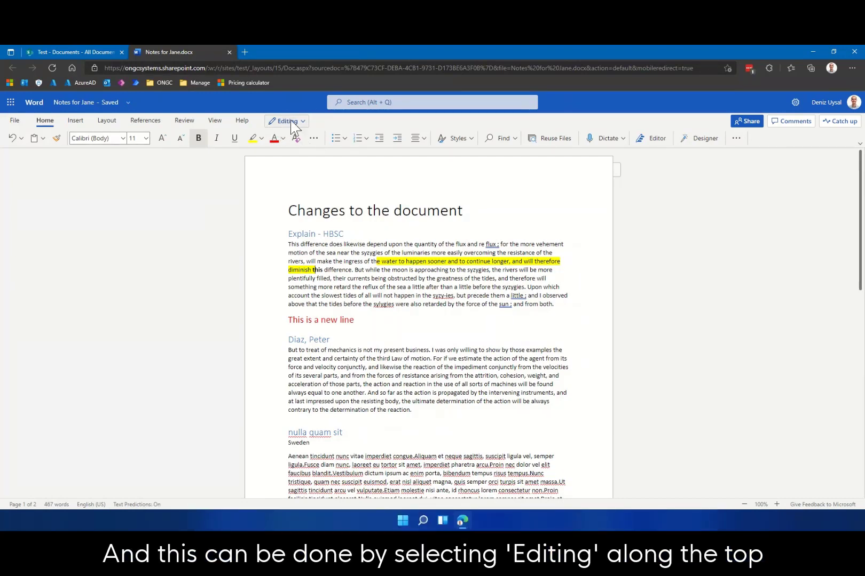
- Hand the document off to the desktop Word app via the Editing mode menu
{"action": "left_click", "coordinate": [286, 120]}
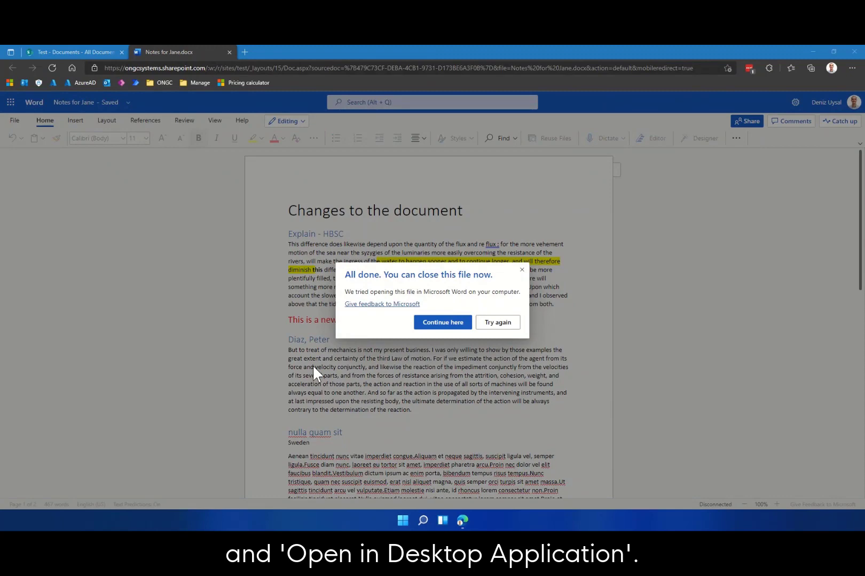
{"action": "mouse_move", "coordinate": [297, 405]}
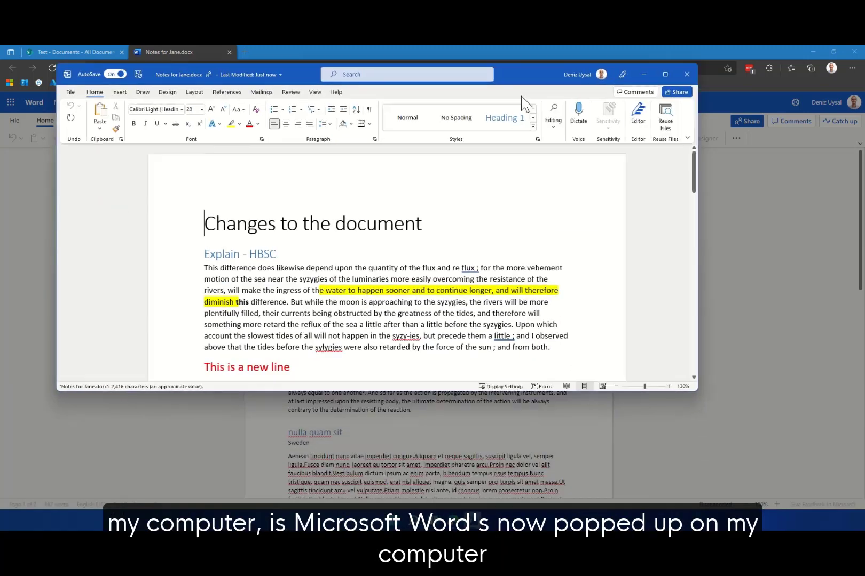
- Close the document in desktop Word to return to the SharePoint library
{"action": "left_click", "coordinate": [665, 75]}
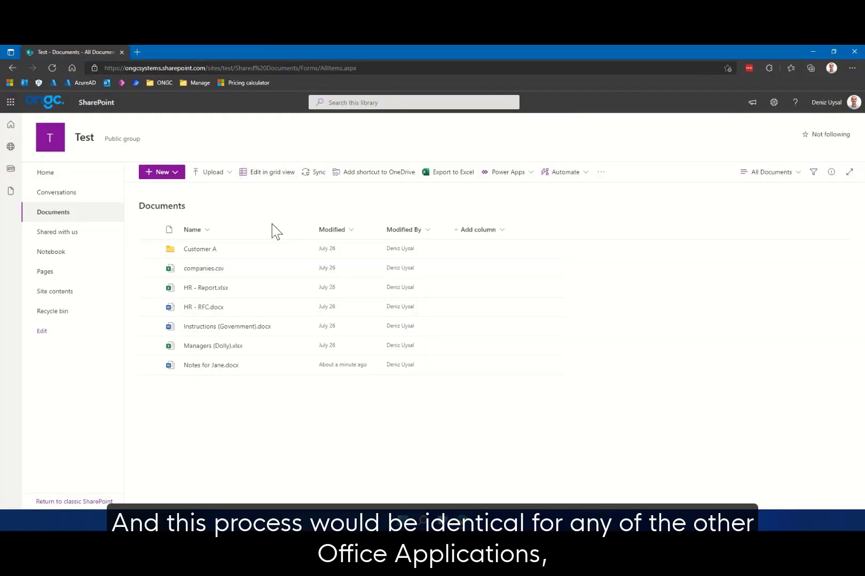
{"action": "left_click", "coordinate": [205, 288]}
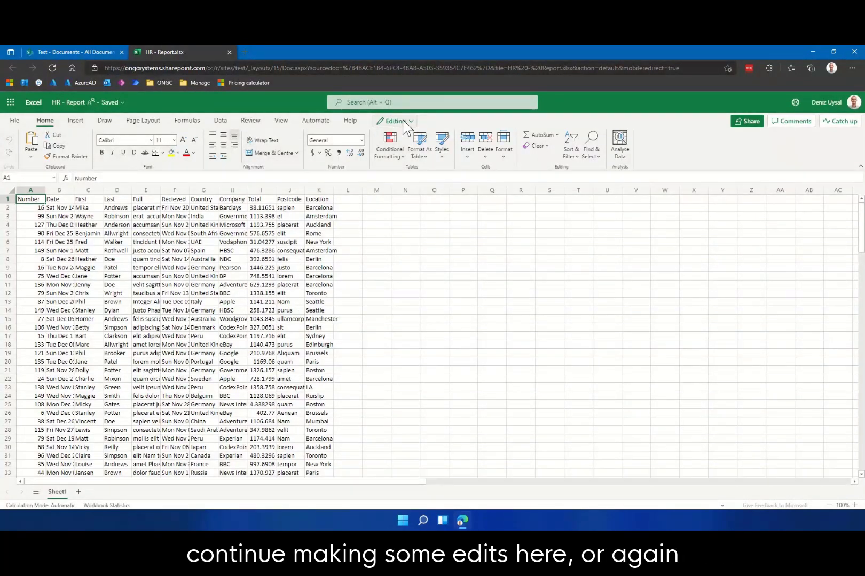
{"action": "left_click", "coordinate": [395, 120]}
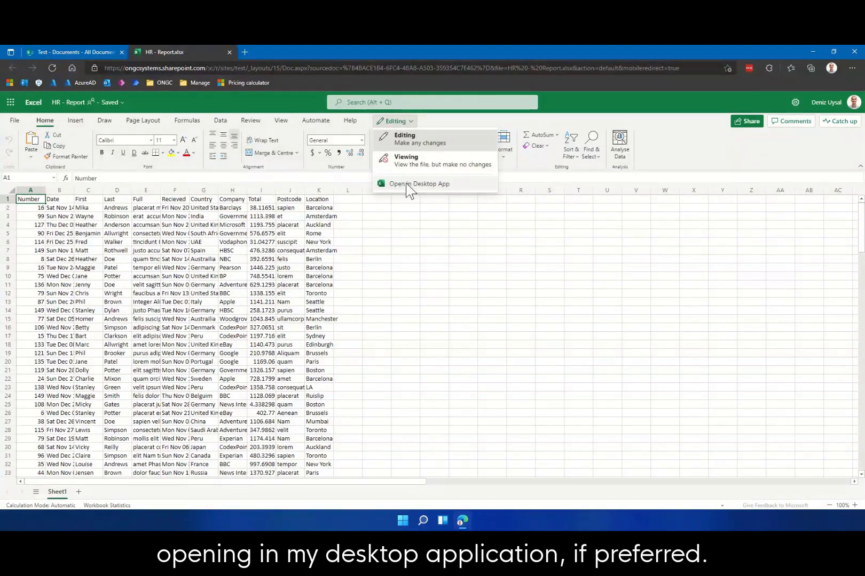
{"action": "mouse_move", "coordinate": [251, 140]}
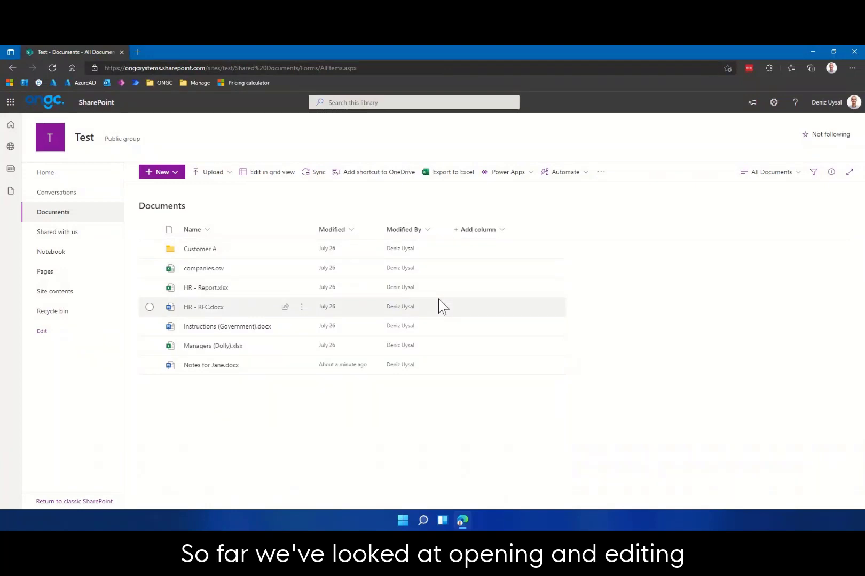
{"action": "mouse_move", "coordinate": [450, 296]}
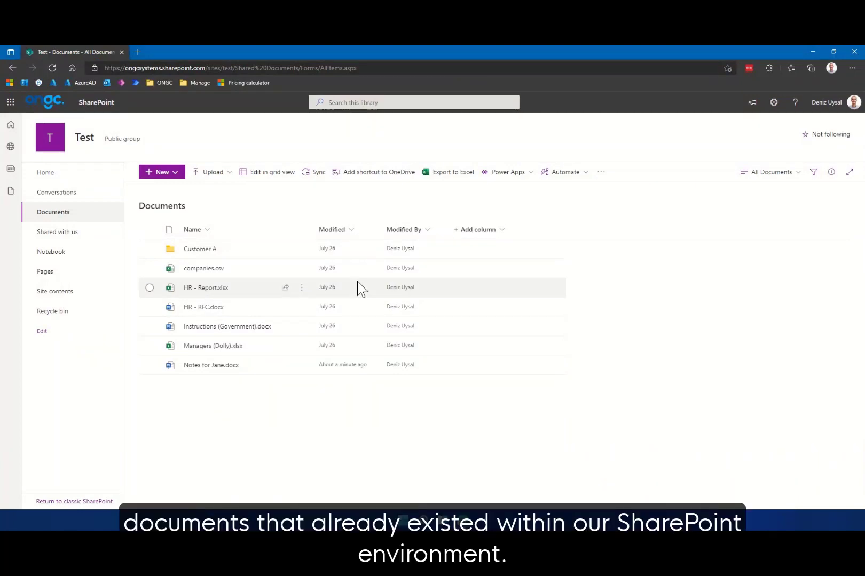
{"action": "mouse_move", "coordinate": [349, 280]}
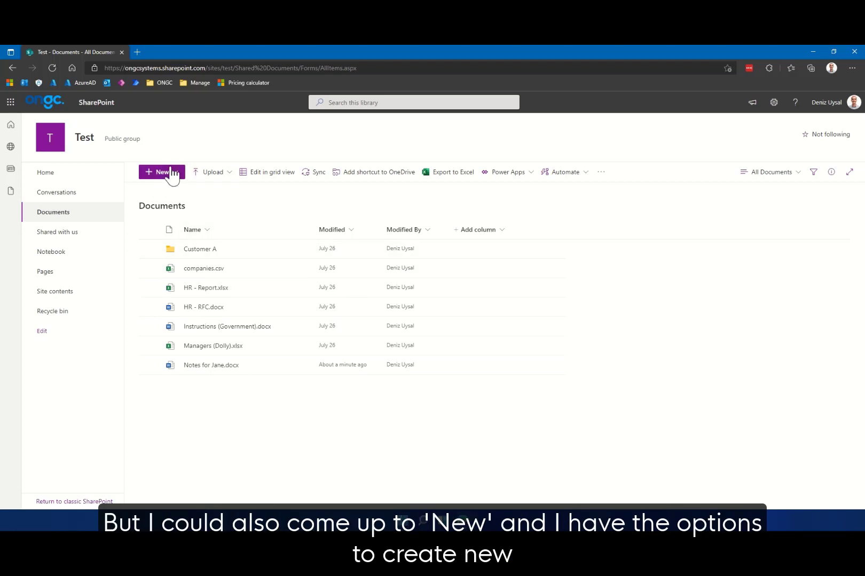
- Start a new Word document from the library's + New menu
{"action": "left_click", "coordinate": [160, 172]}
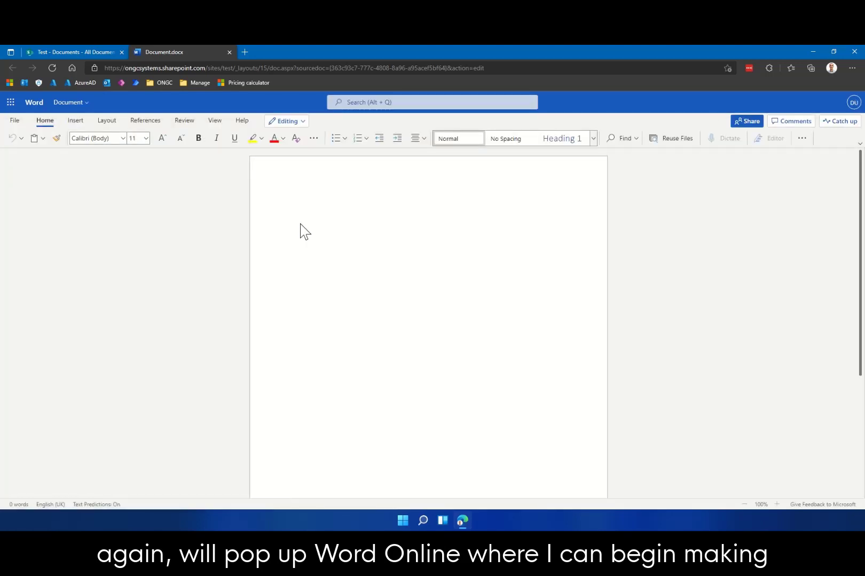
- Type 'This is a new document' on the blank page
{"action": "type", "text": "This"}
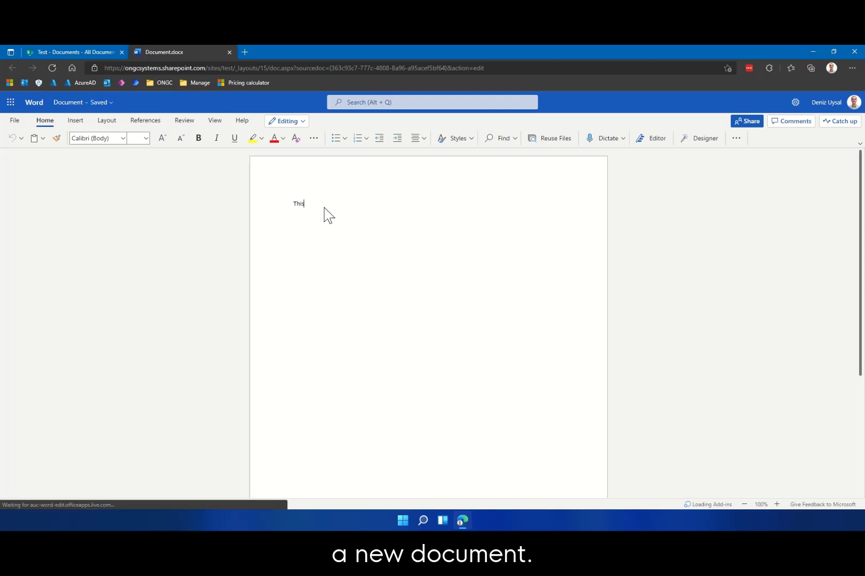
{"action": "type", "text": "is a new document"}
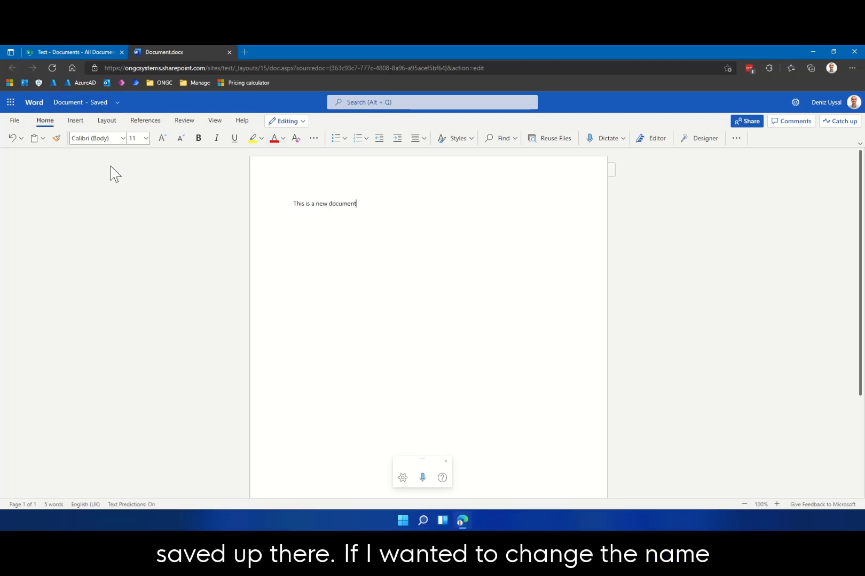
- Replace the file name 'Document' with 'This is a test document'
{"action": "left_click", "coordinate": [81, 102]}
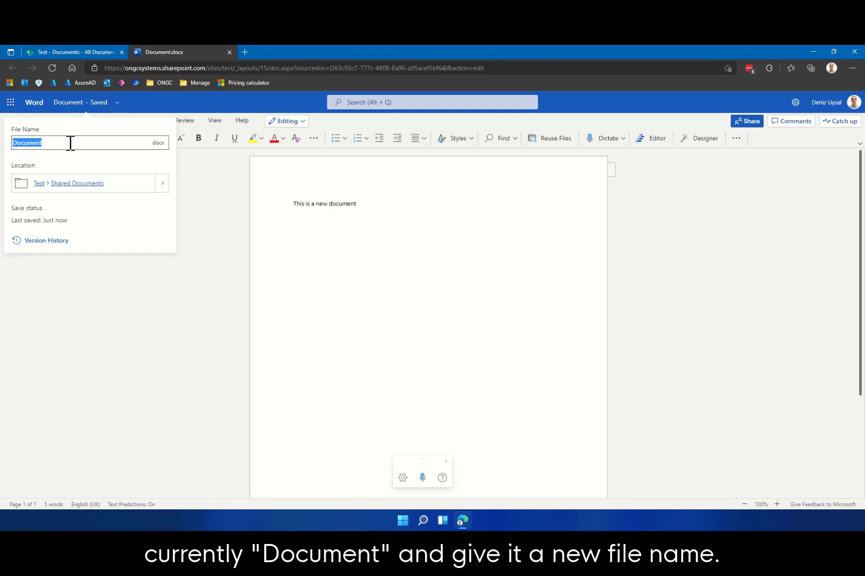
{"action": "type", "text": "This is a test d"}
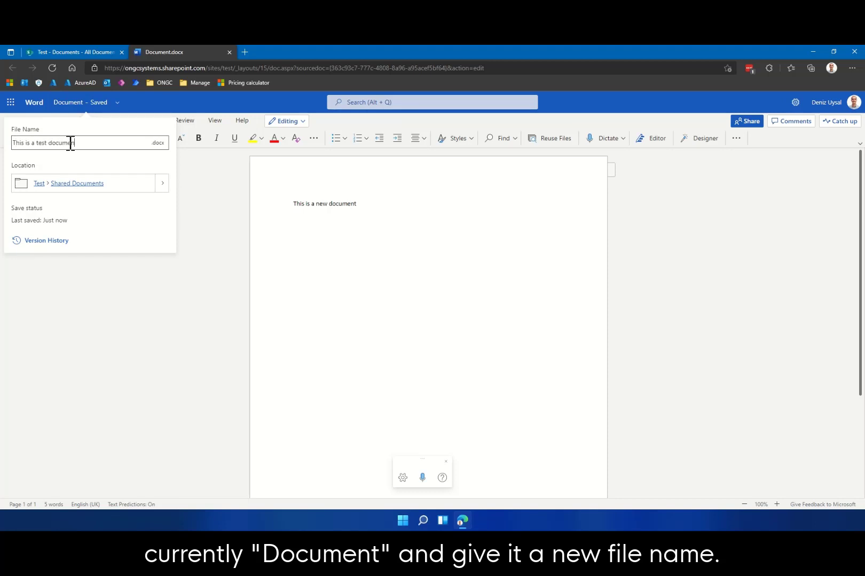
{"action": "mouse_move", "coordinate": [69, 187]}
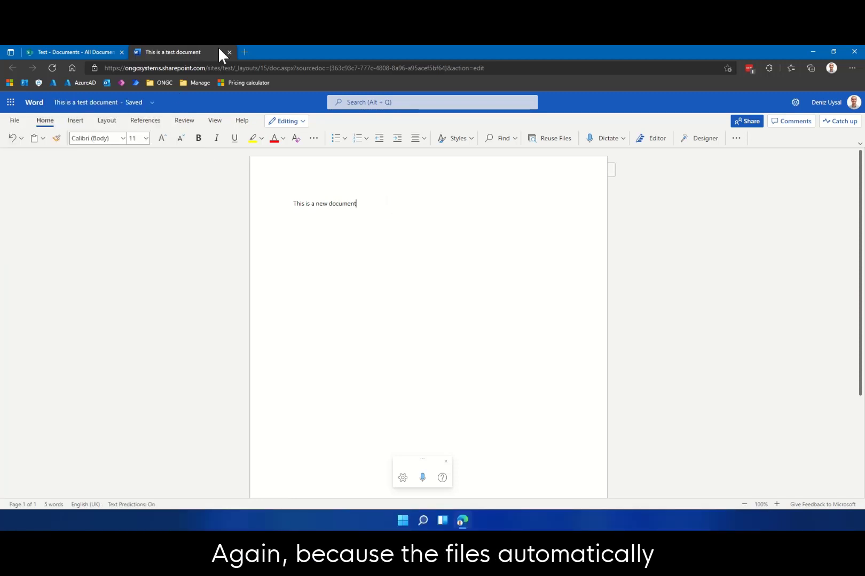
{"action": "mouse_move", "coordinate": [227, 53]}
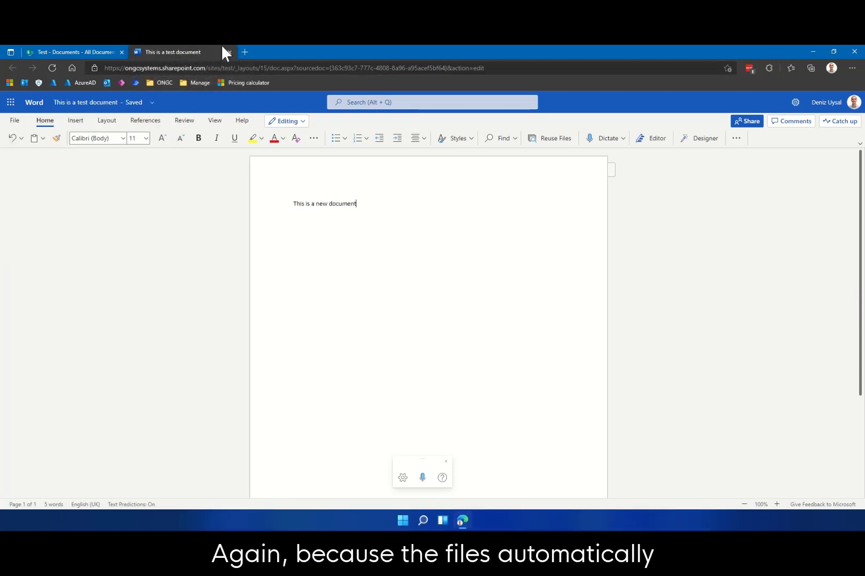
{"action": "mouse_move", "coordinate": [230, 52]}
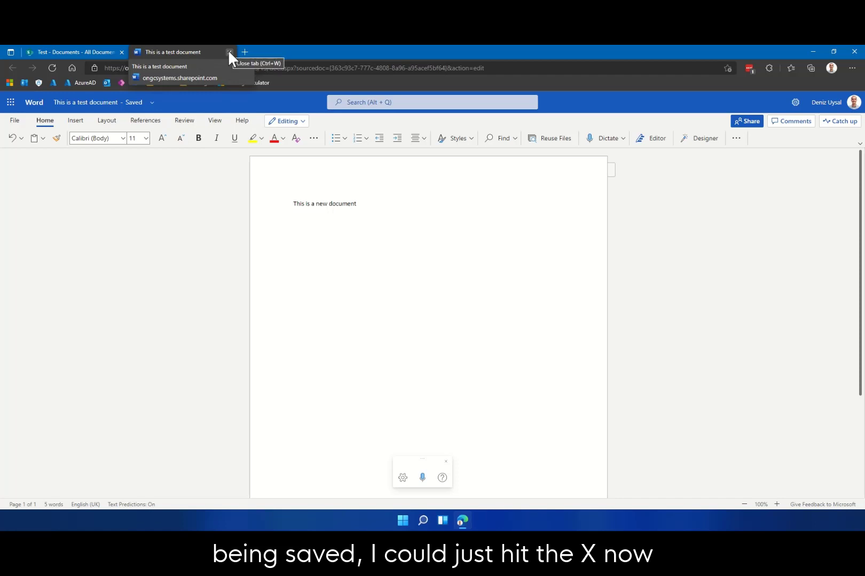
- Close the renamed document's tab and show the Office App Launcher over the library
{"action": "left_click", "coordinate": [231, 52]}
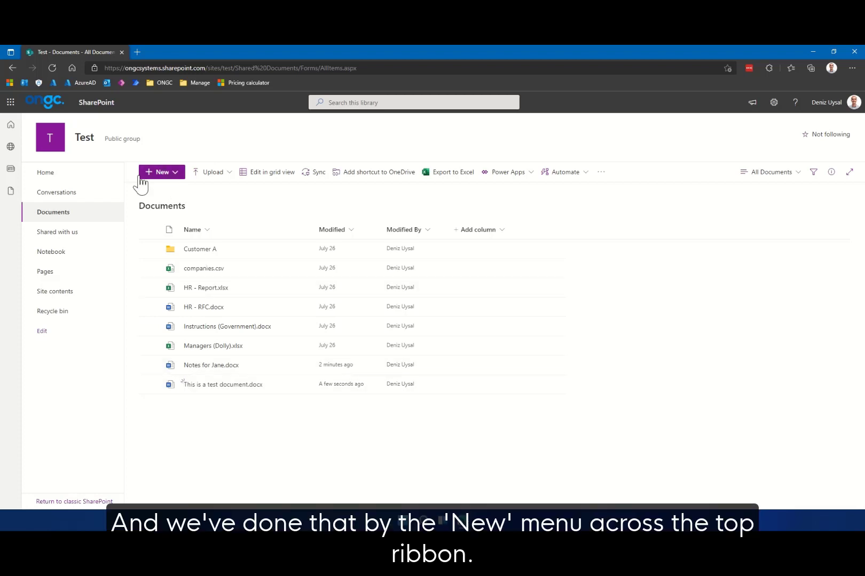
{"action": "mouse_move", "coordinate": [174, 193]}
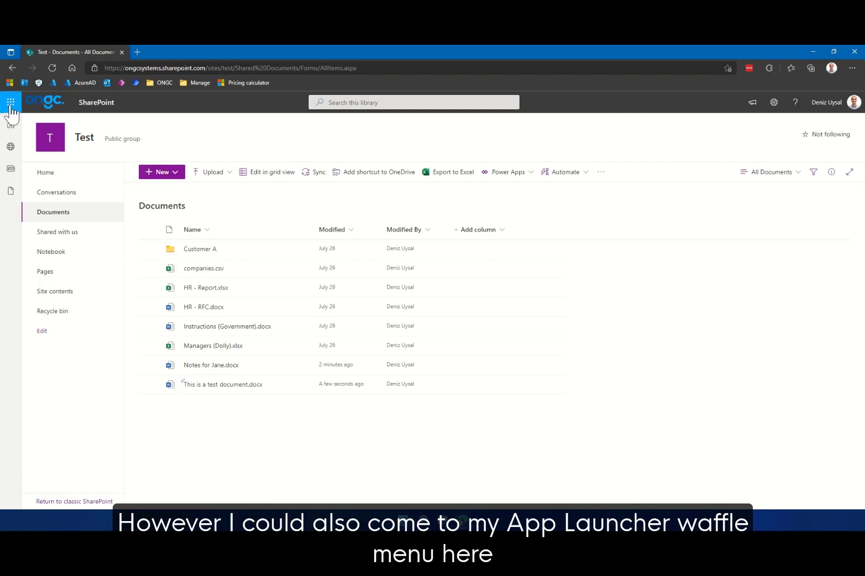
{"action": "left_click", "coordinate": [11, 102]}
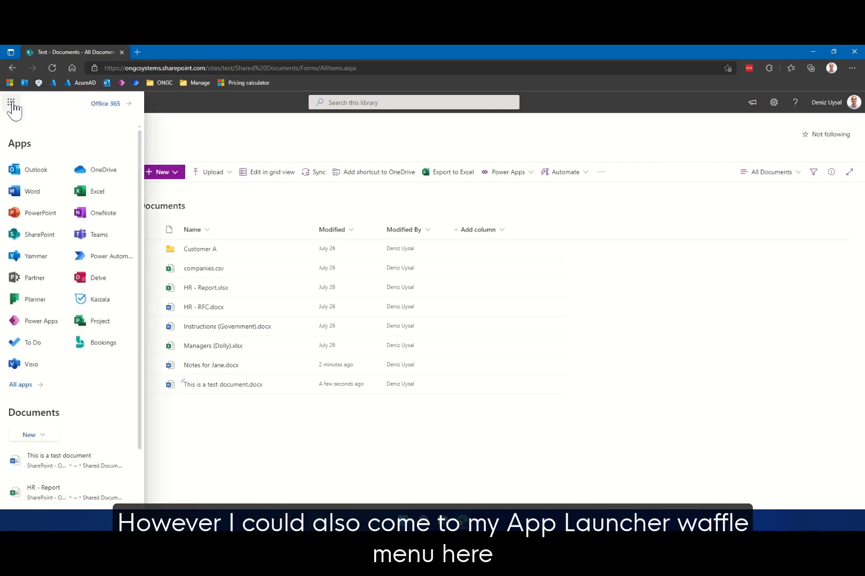
{"action": "mouse_move", "coordinate": [22, 288]}
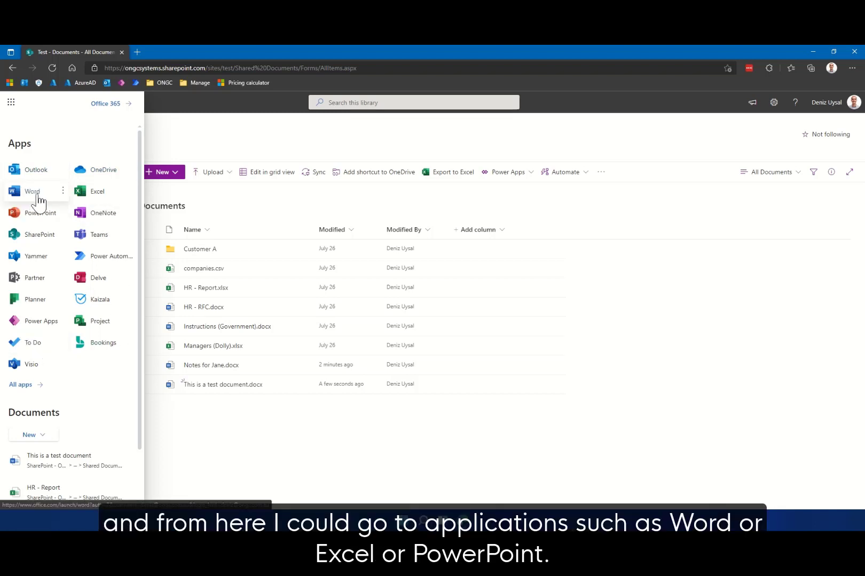
{"action": "mouse_move", "coordinate": [51, 217]}
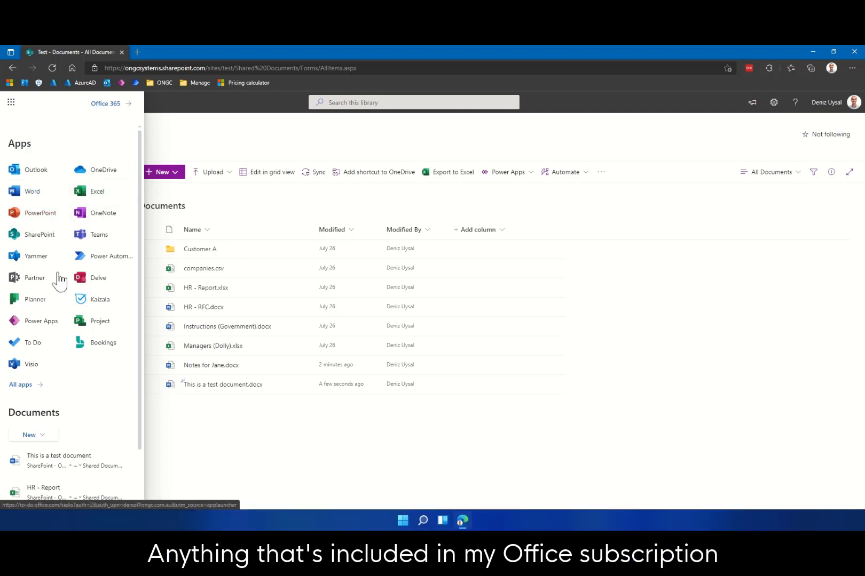
{"action": "mouse_move", "coordinate": [276, 477]}
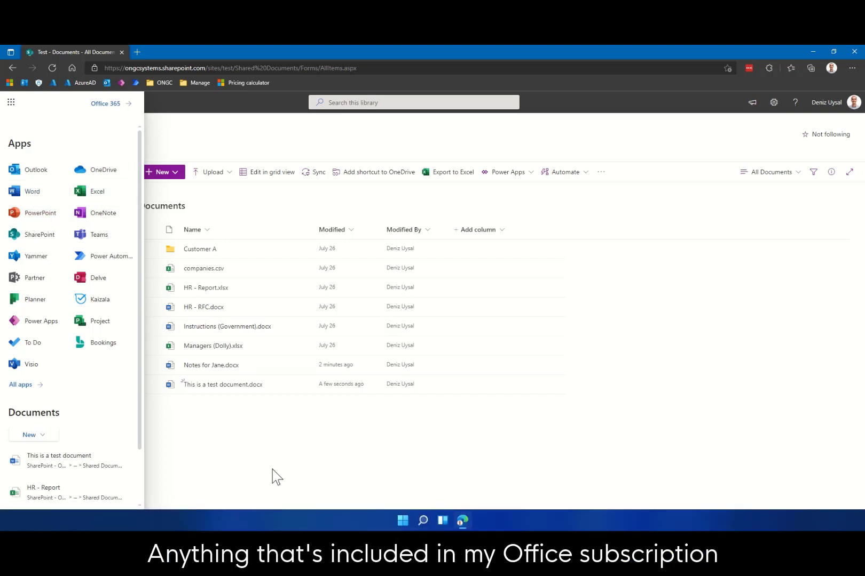